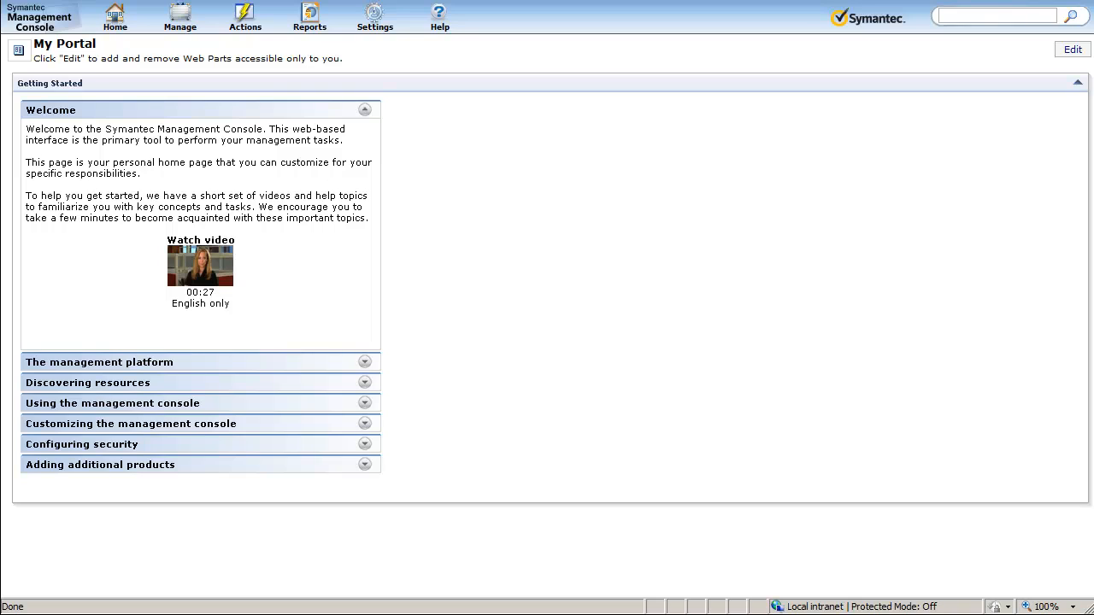
# Open the Actions menu to show Discover, Inventory, Software and Deployment.
pyautogui.click(246, 17)
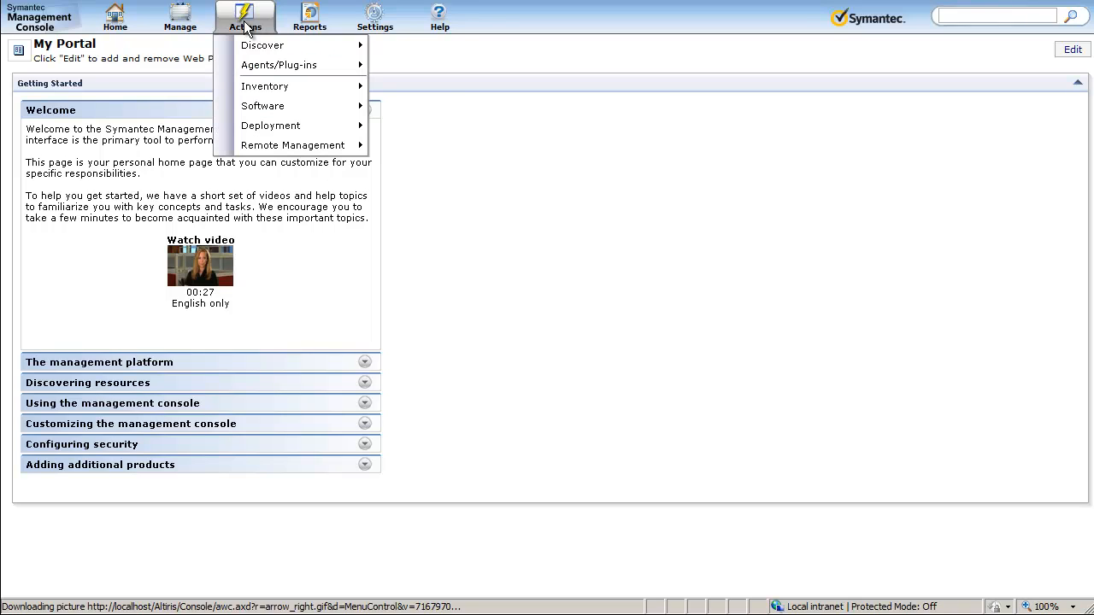
pyautogui.moveTo(263, 45)
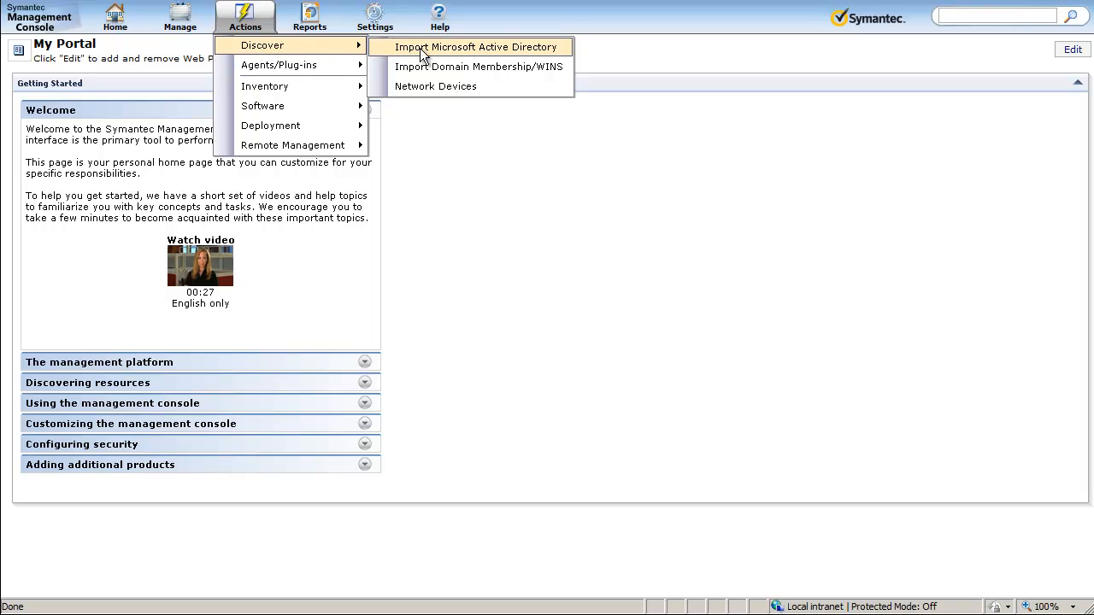
pyautogui.moveTo(441, 57)
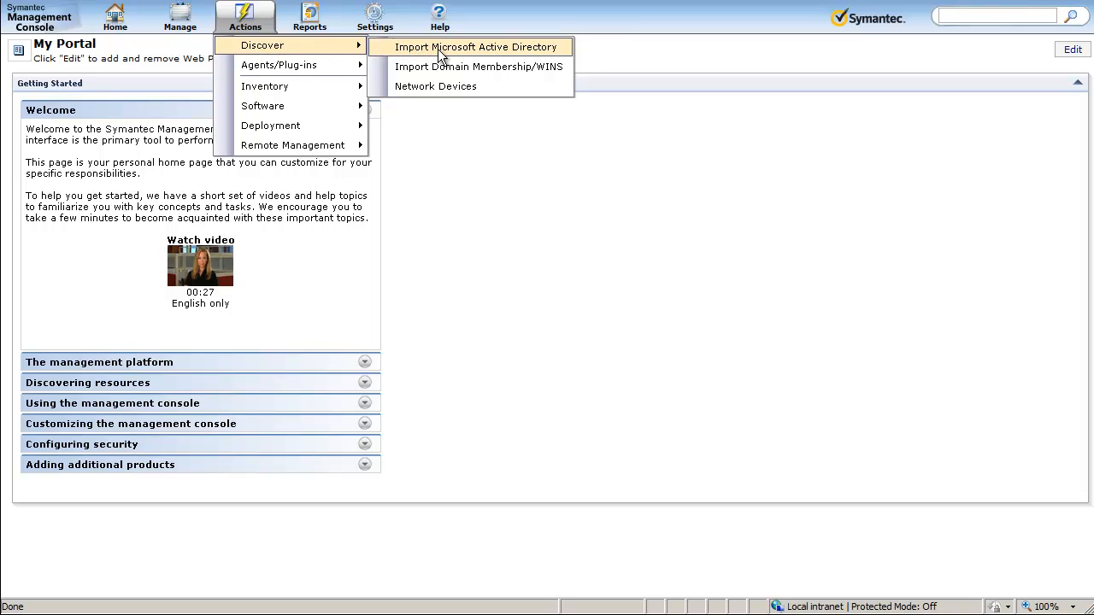